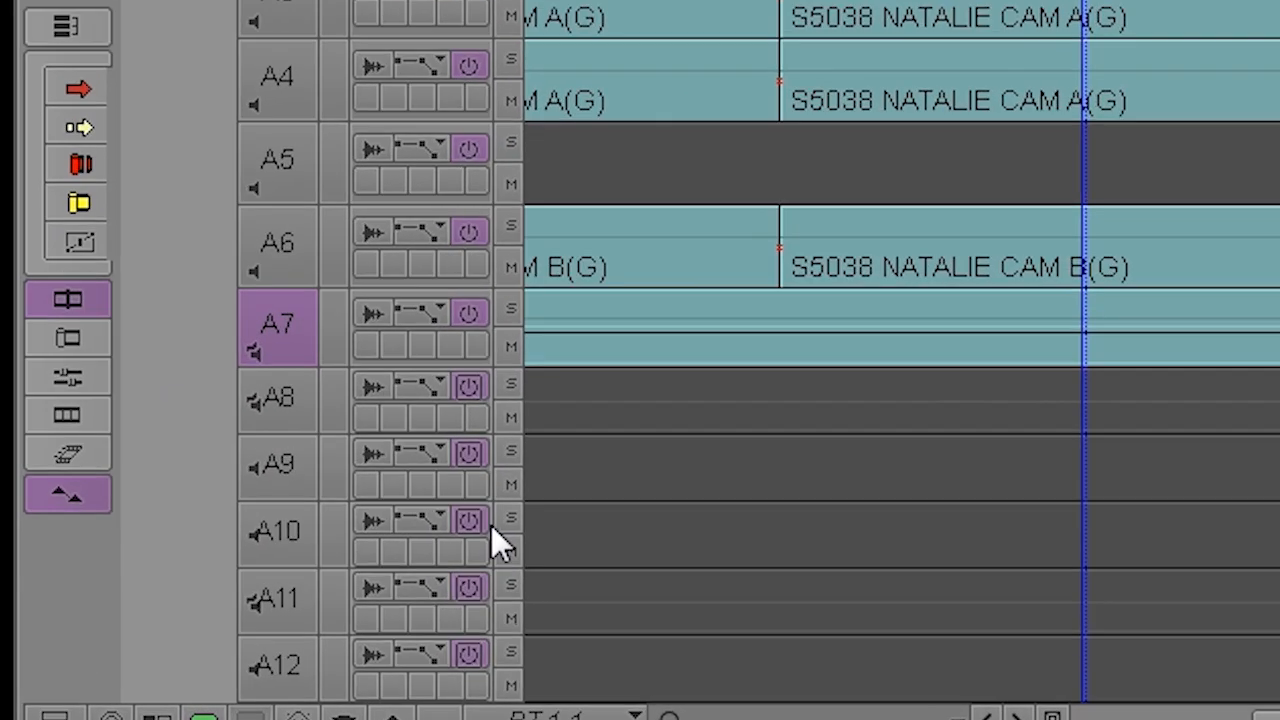
mouse_move(50, 494)
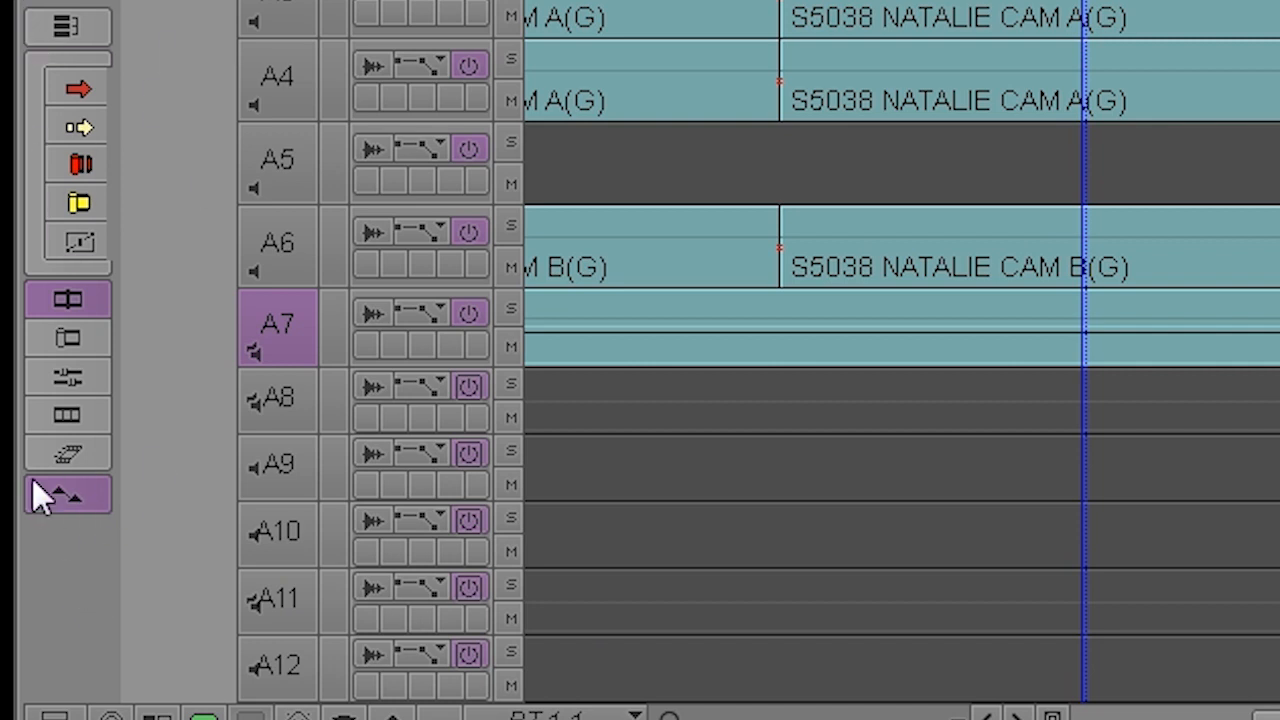
mouse_move(70, 495)
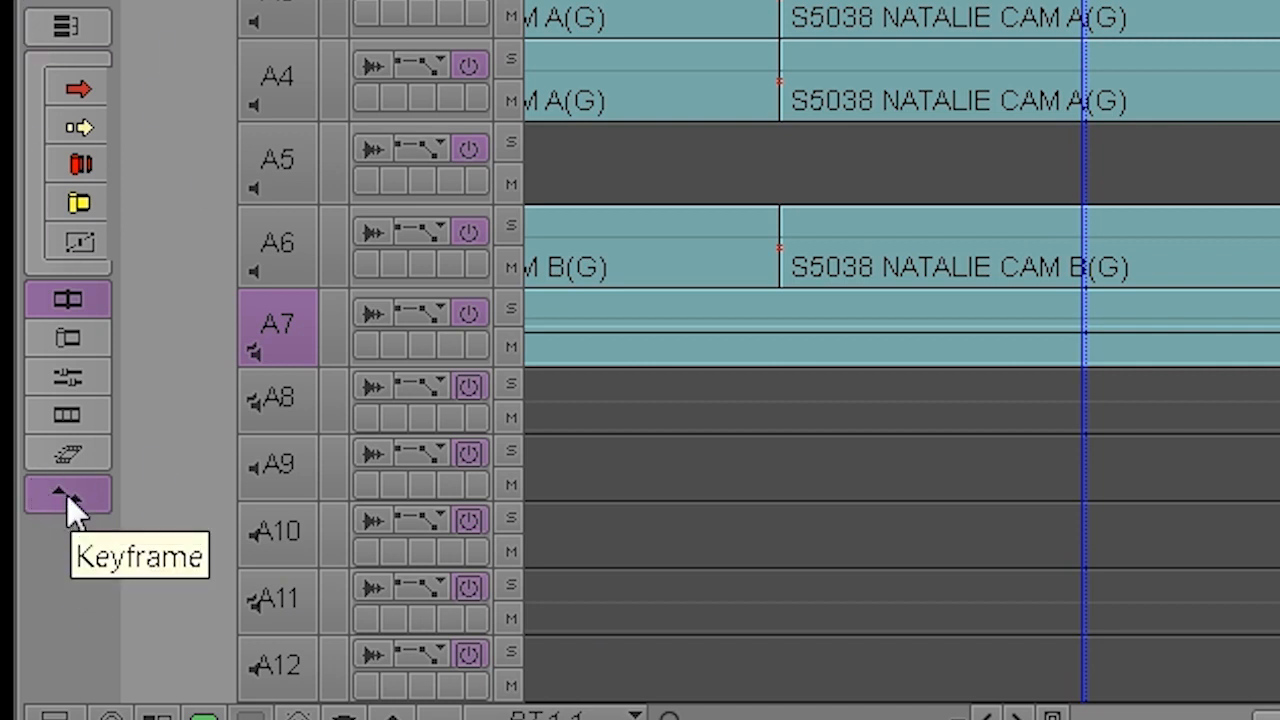
mouse_move(82, 522)
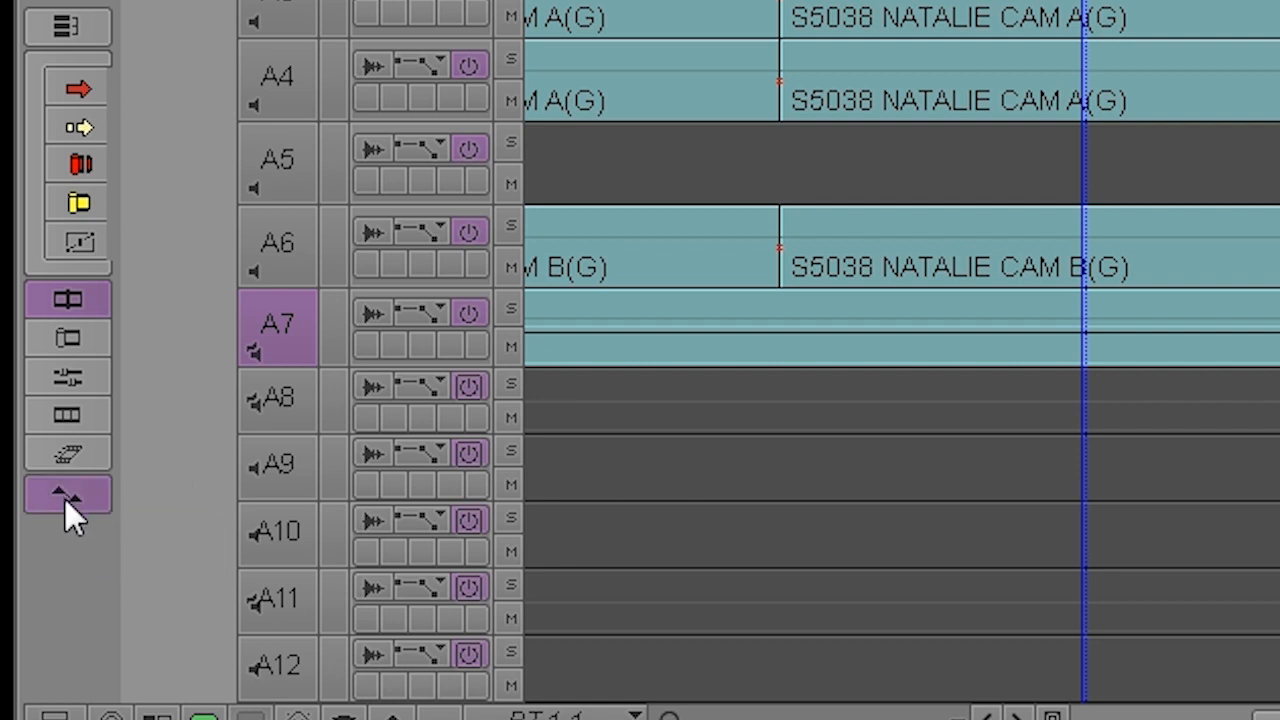
mouse_move(65, 496)
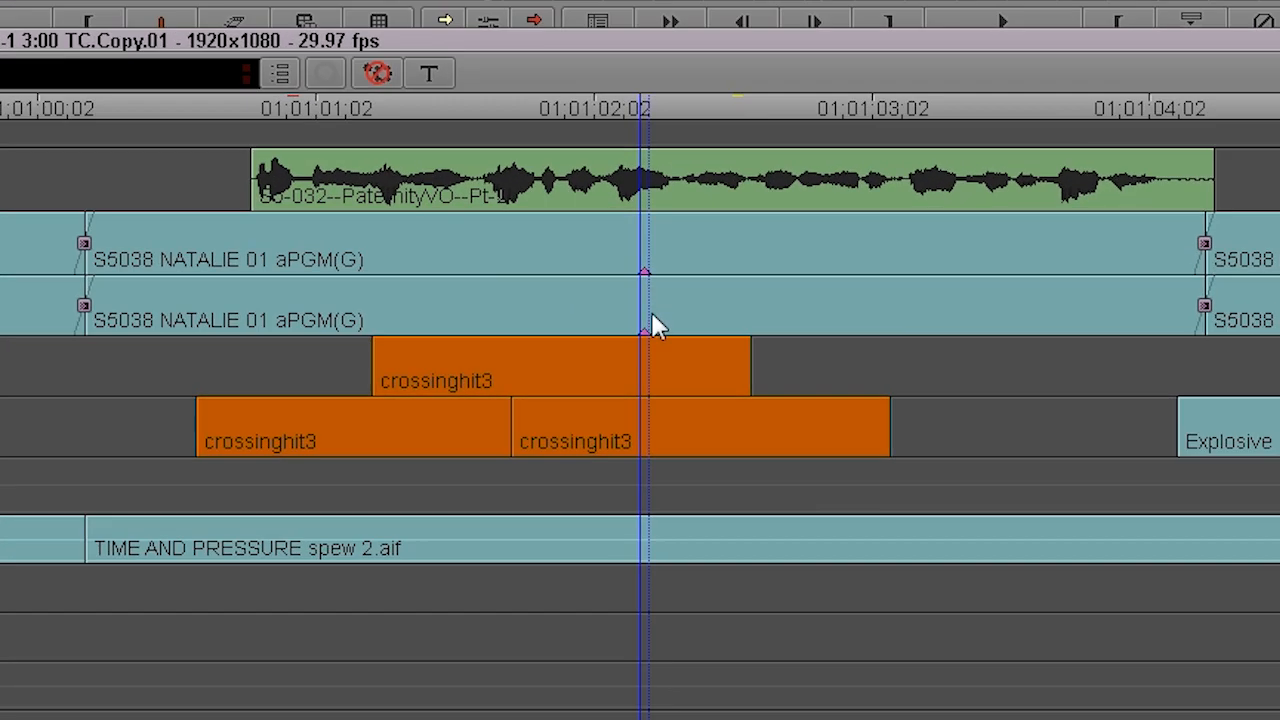
mouse_move(668, 308)
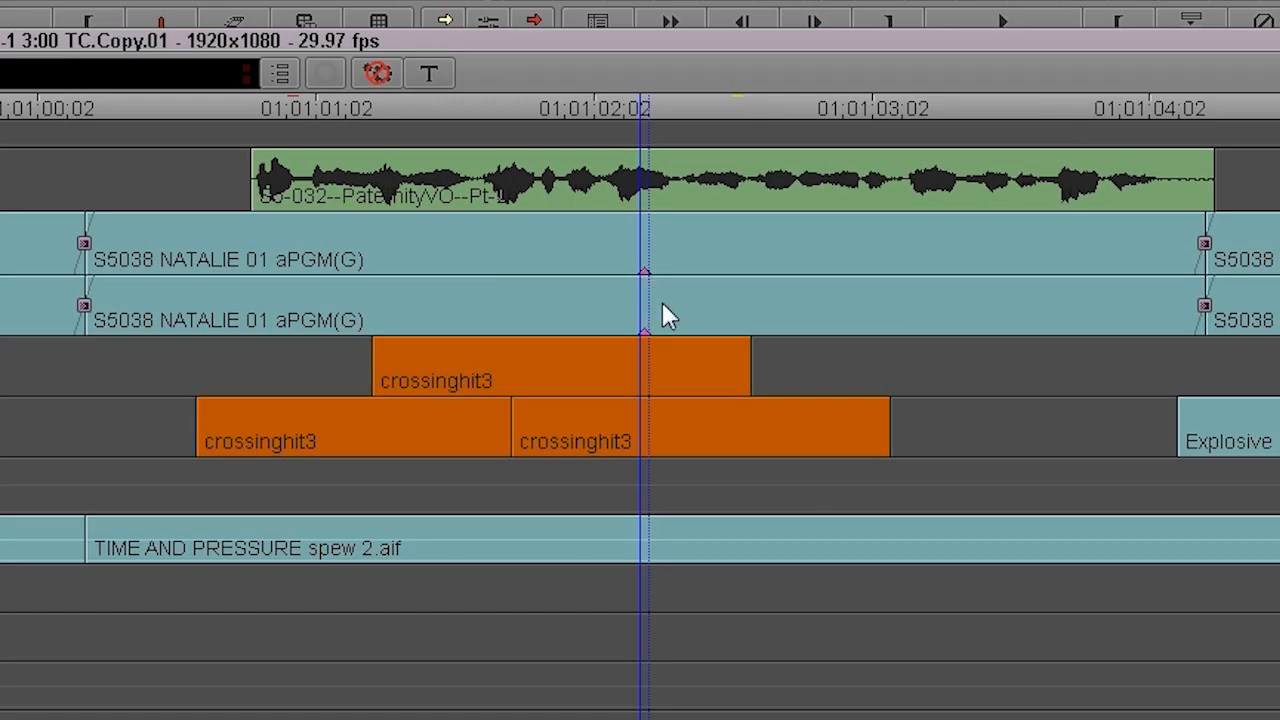
mouse_move(687, 305)
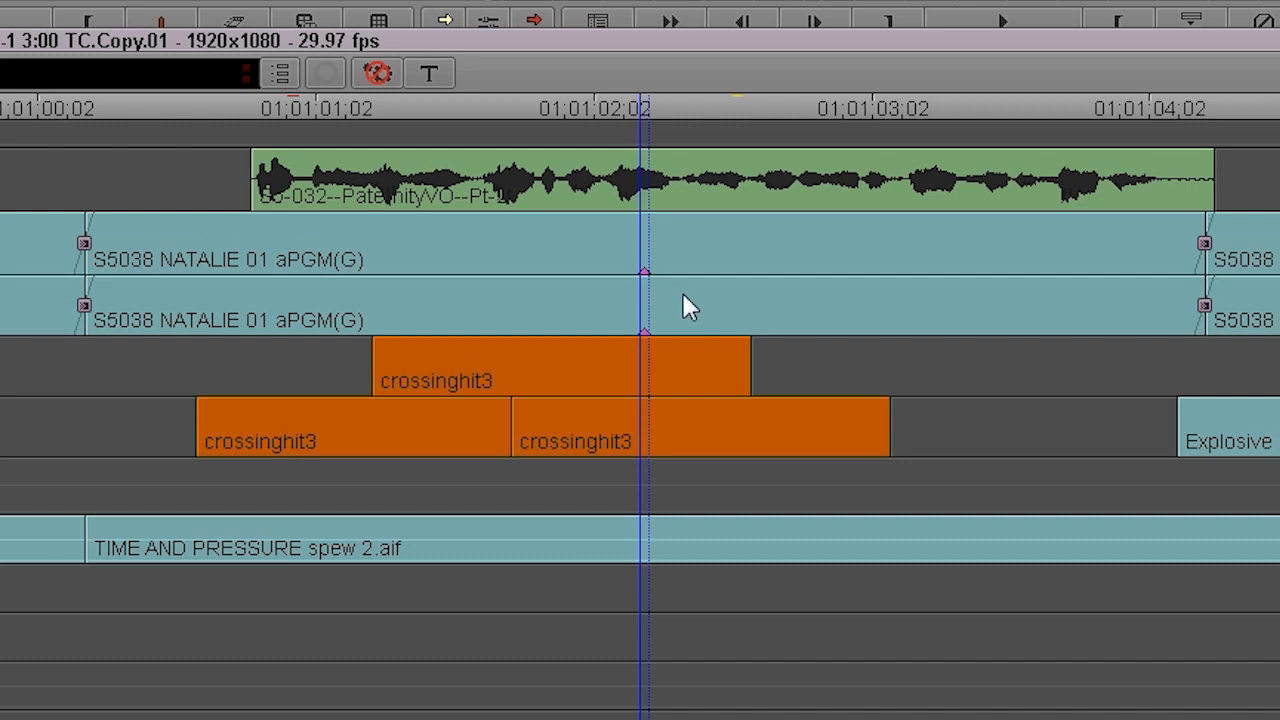
mouse_move(452, 303)
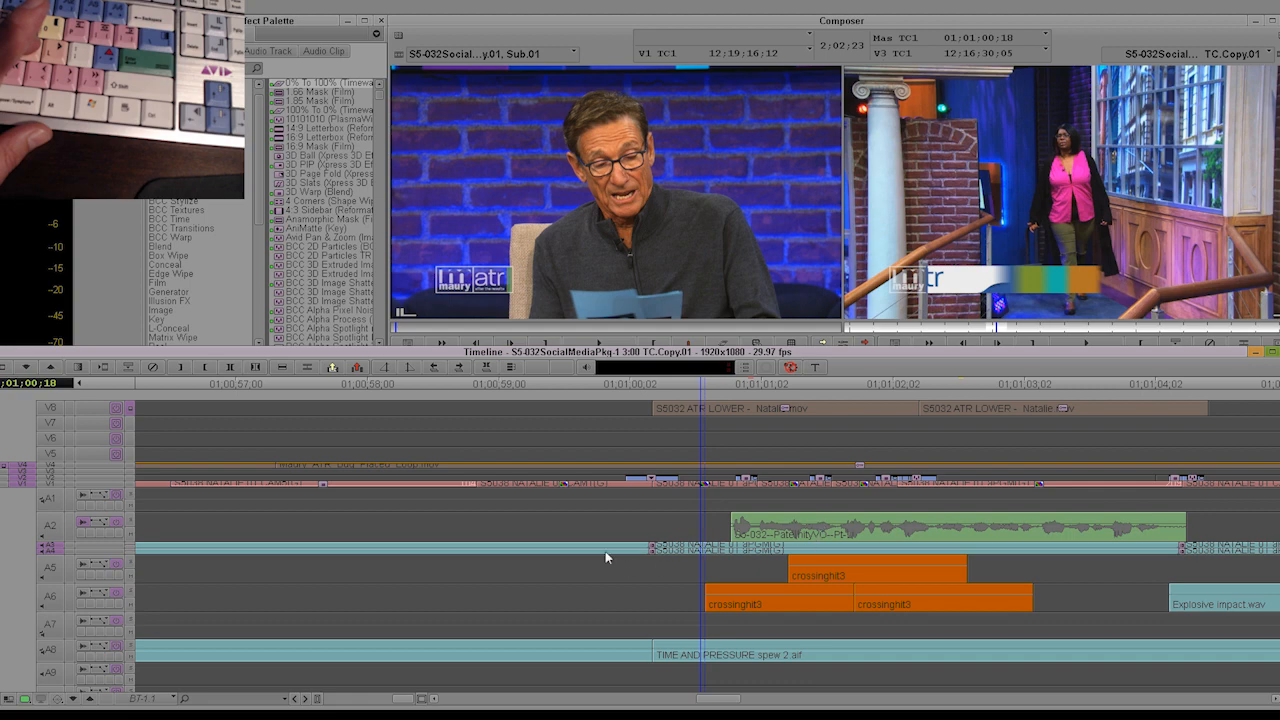
mouse_move(152, 564)
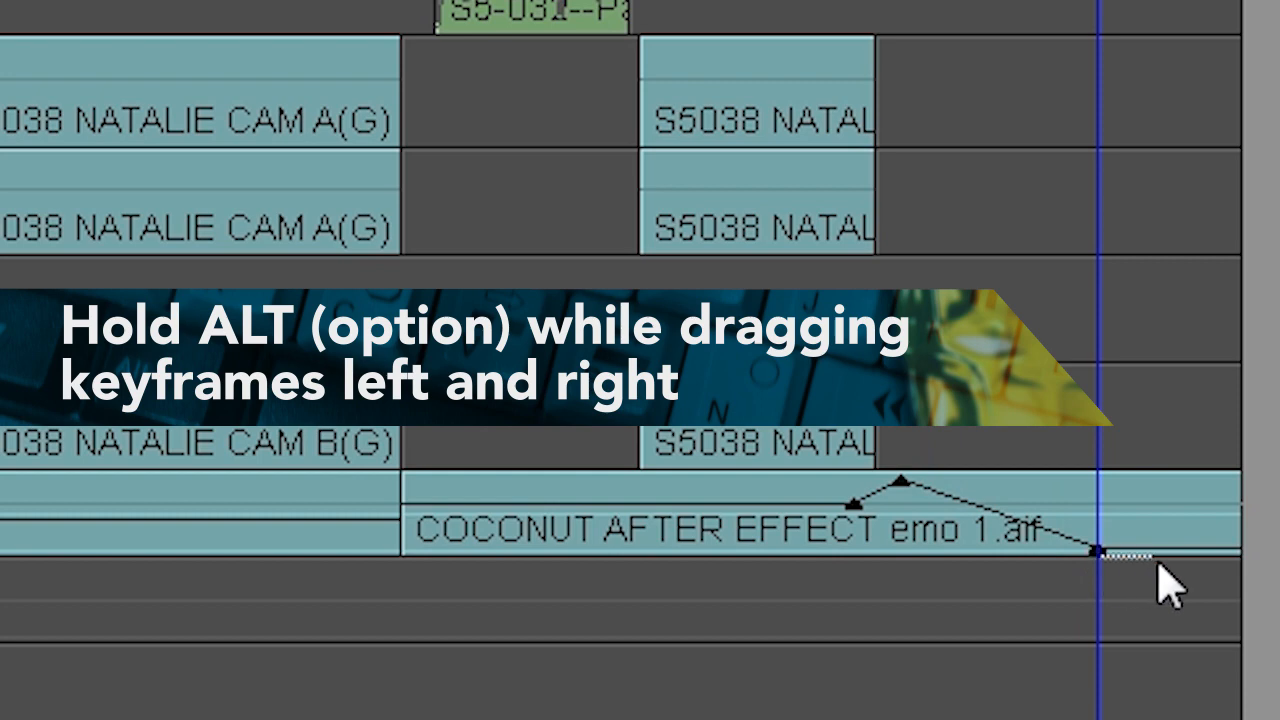
Slide a COCONUT AFTER EFFECT volume keyframe later in time to reposition the ramp
drag(1095, 548, 1215, 548)
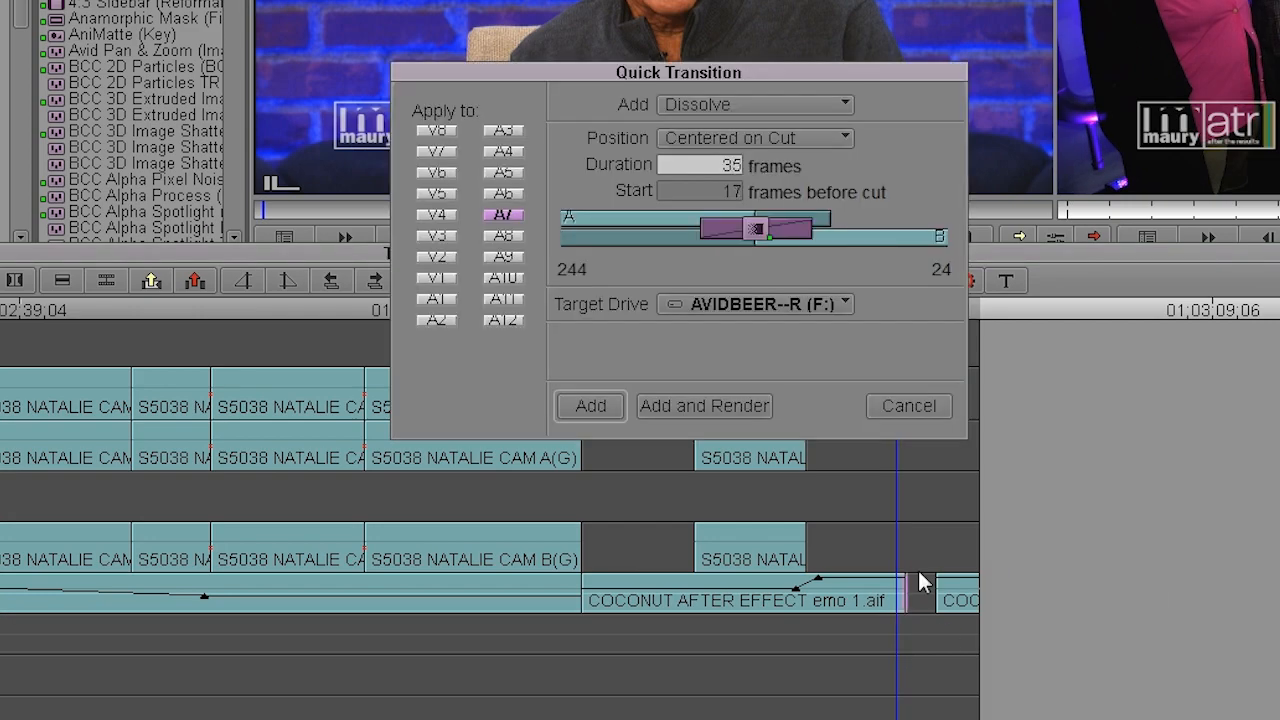
Set the dissolve to end at the cut and apply it to music track A7
click(754, 137)
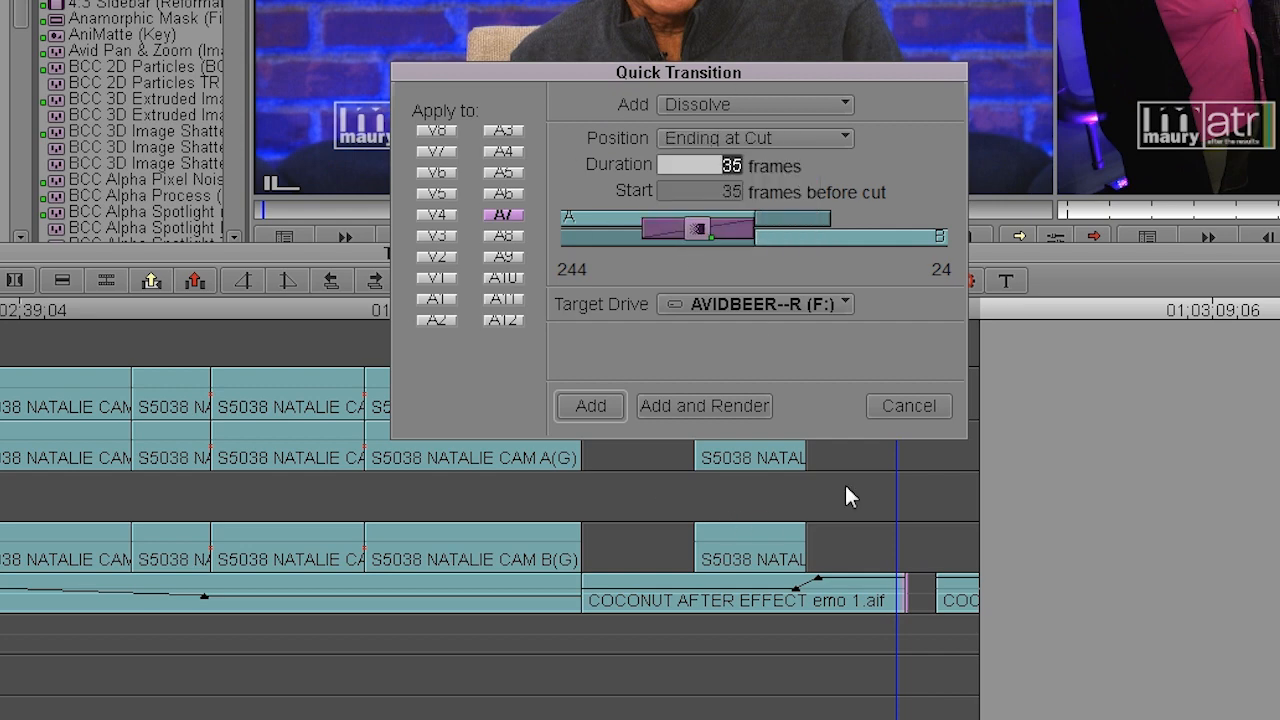
click(589, 406)
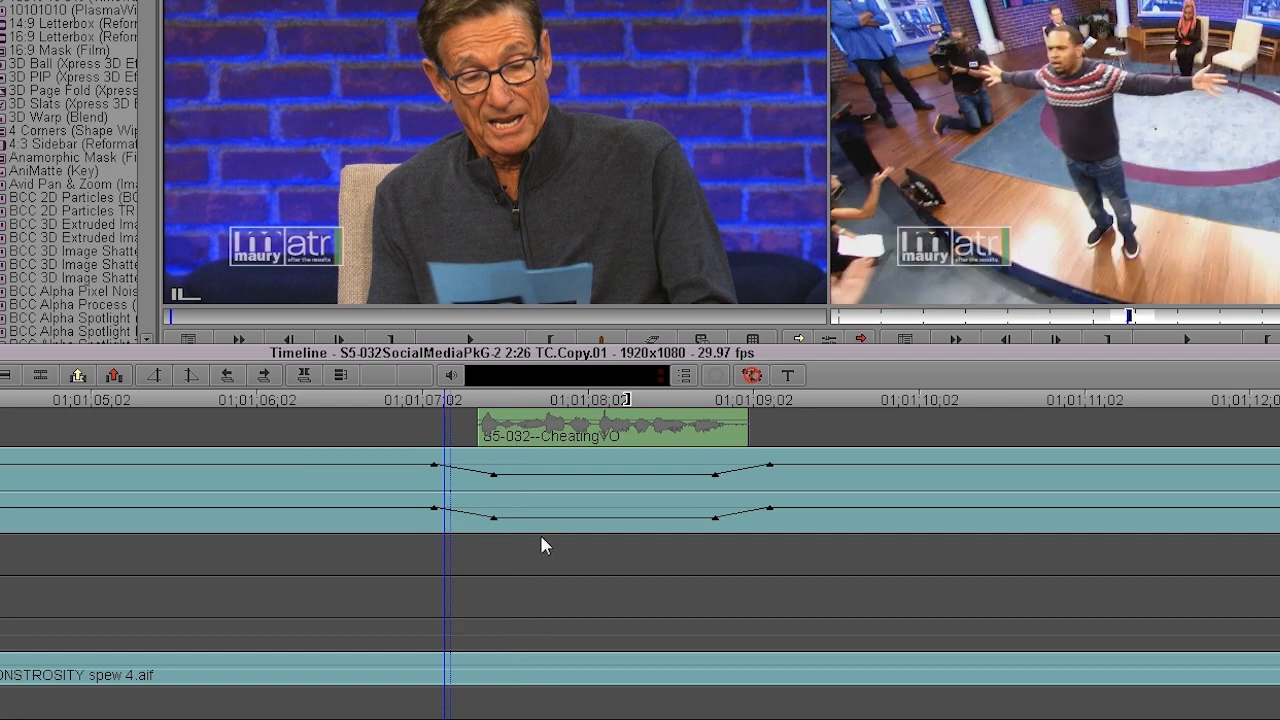
mouse_move(435, 478)
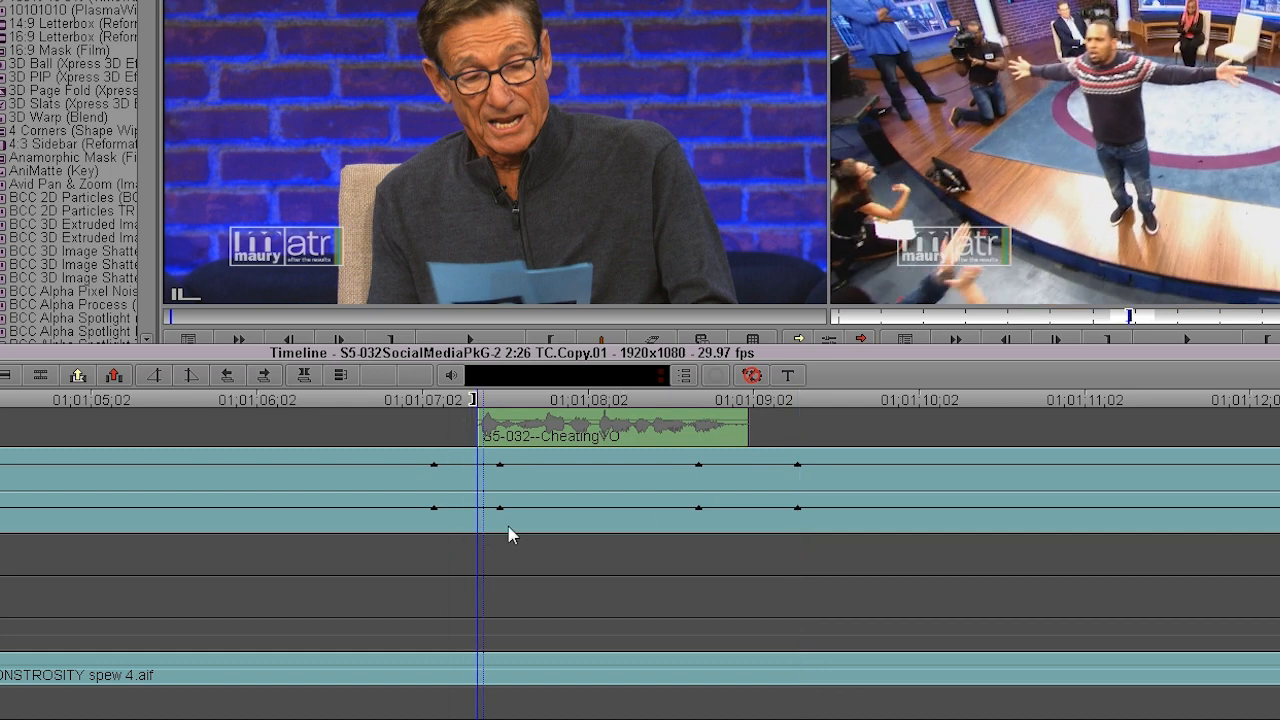
Select a crowd-track volume keyframe on A3/A4 near the Cheating VO clip
click(600, 500)
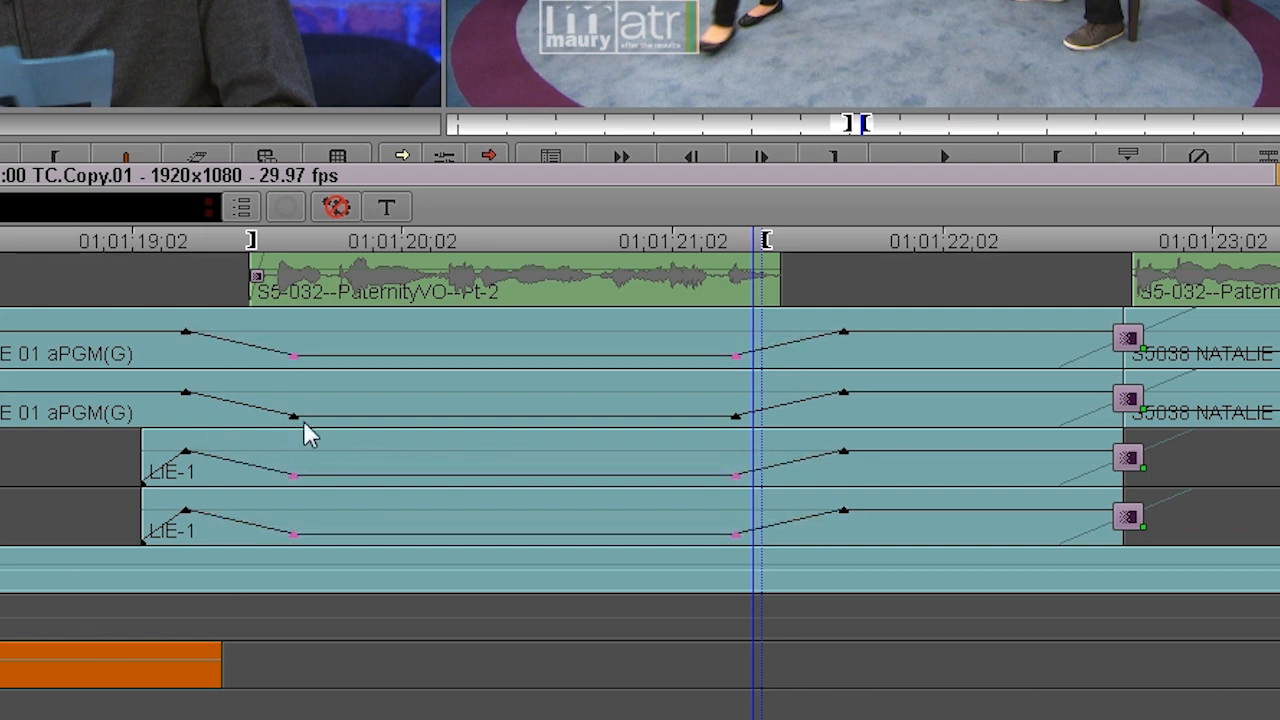
mouse_move(735, 365)
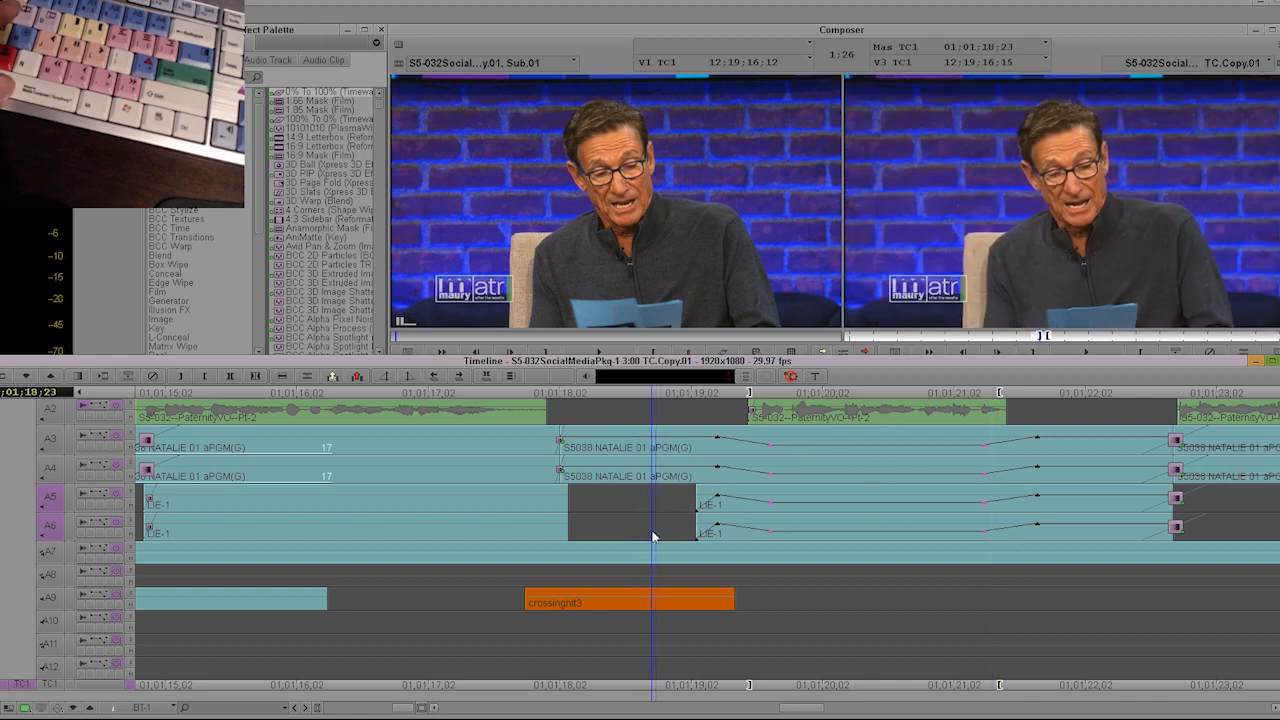
key(space)
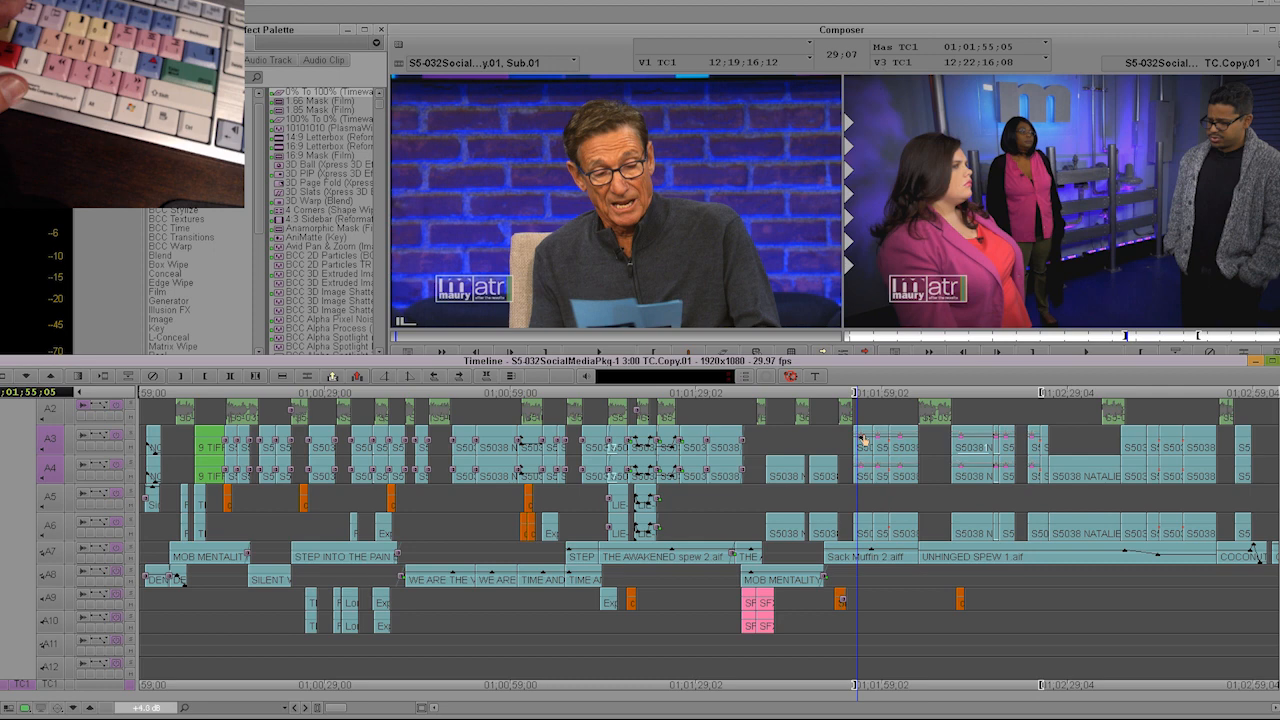
mouse_move(870, 458)
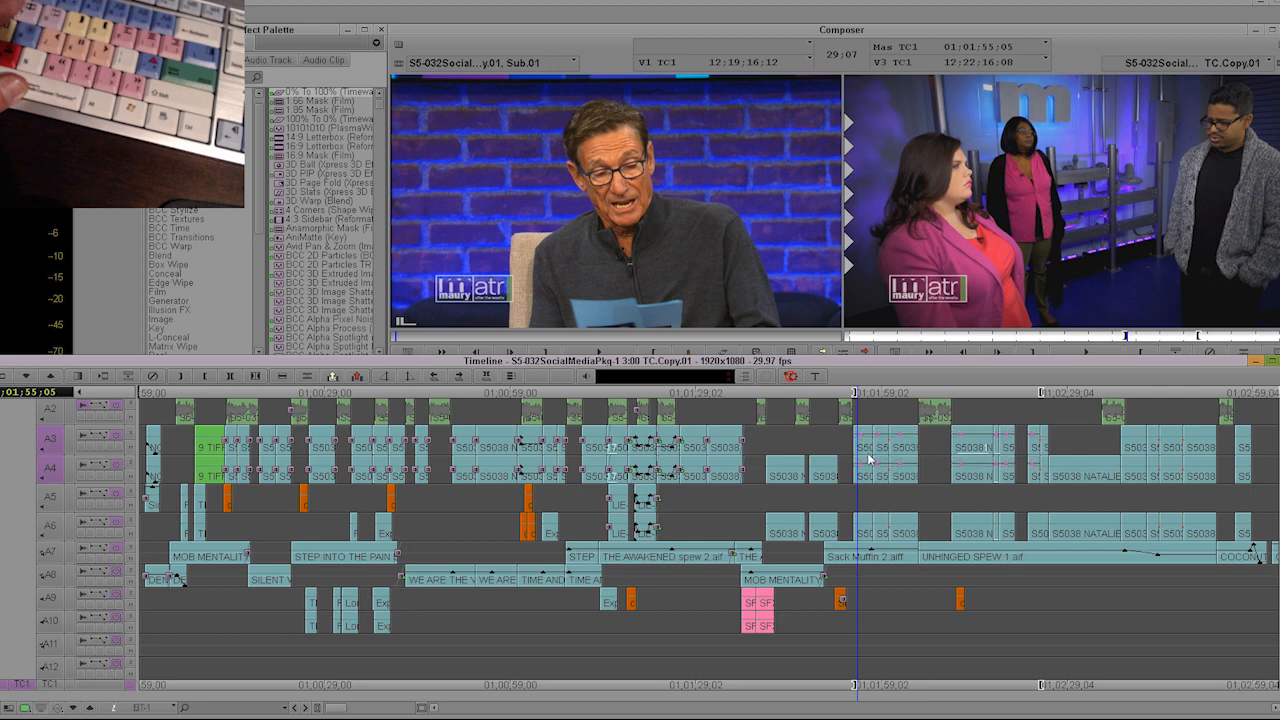